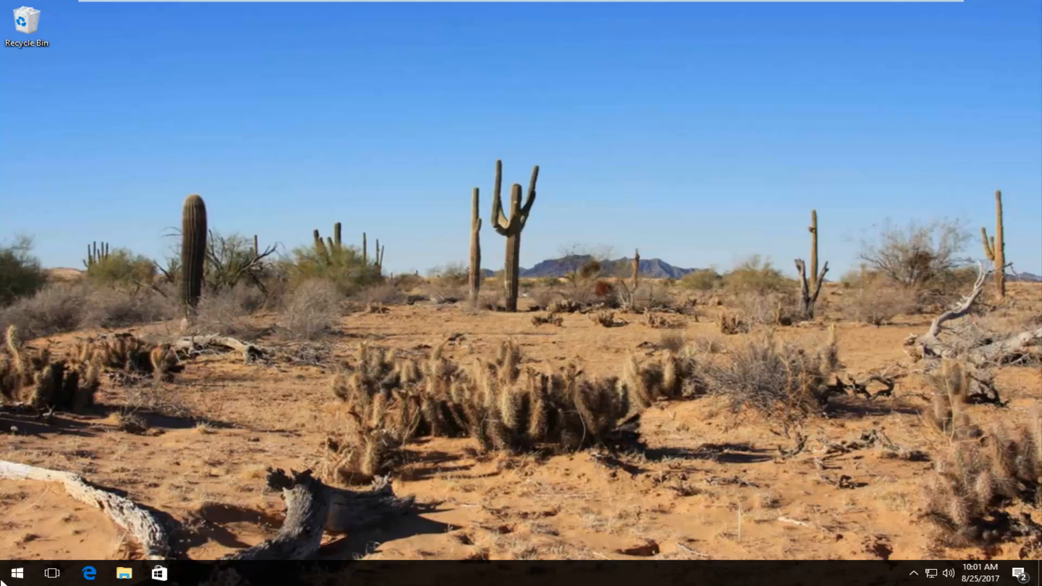
# Search the Start menu for 'system' and open the System control panel page
pyautogui.click(17, 573)
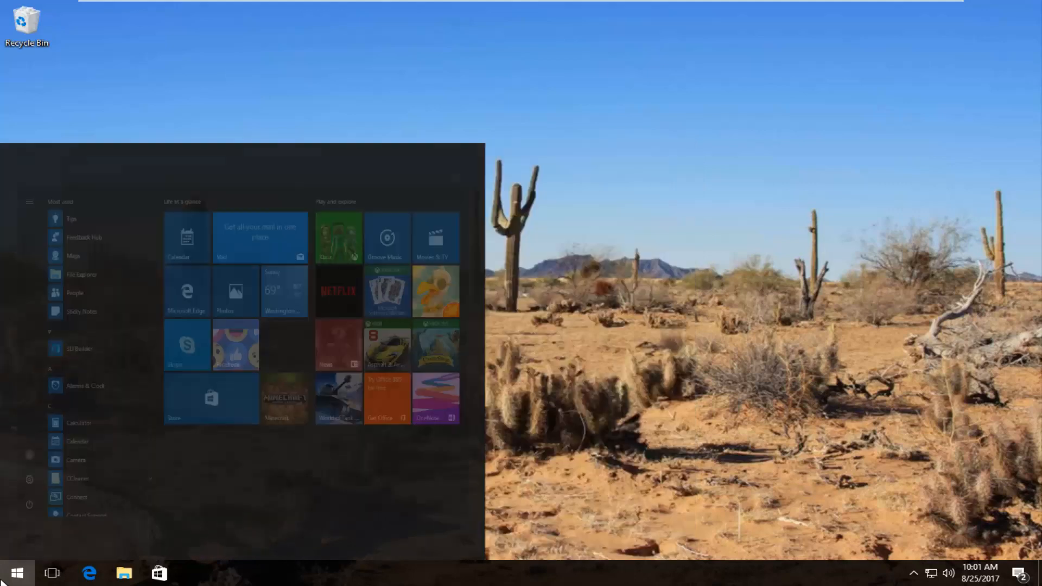
pyautogui.write('system')
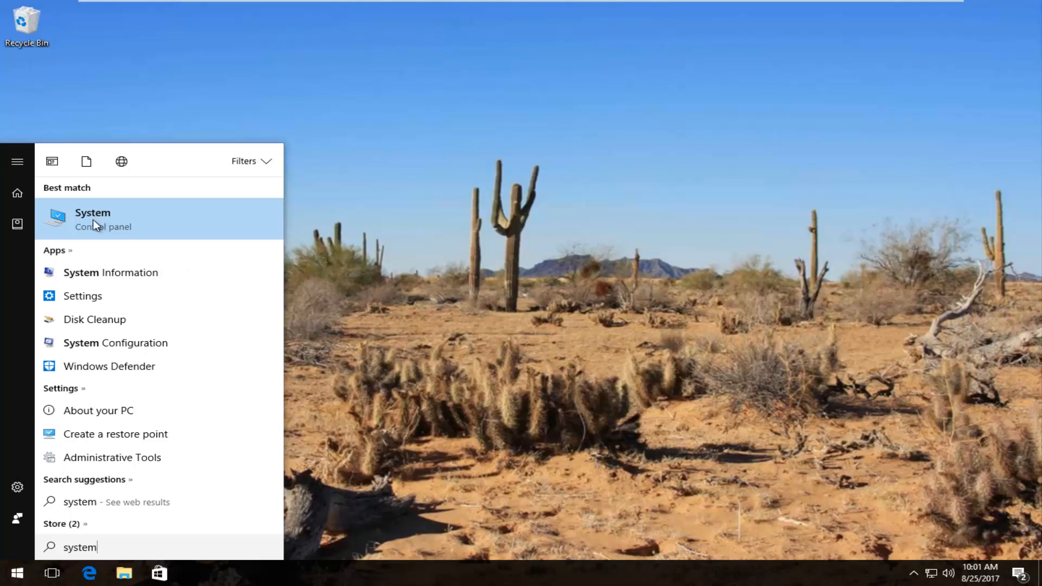
pyautogui.click(93, 219)
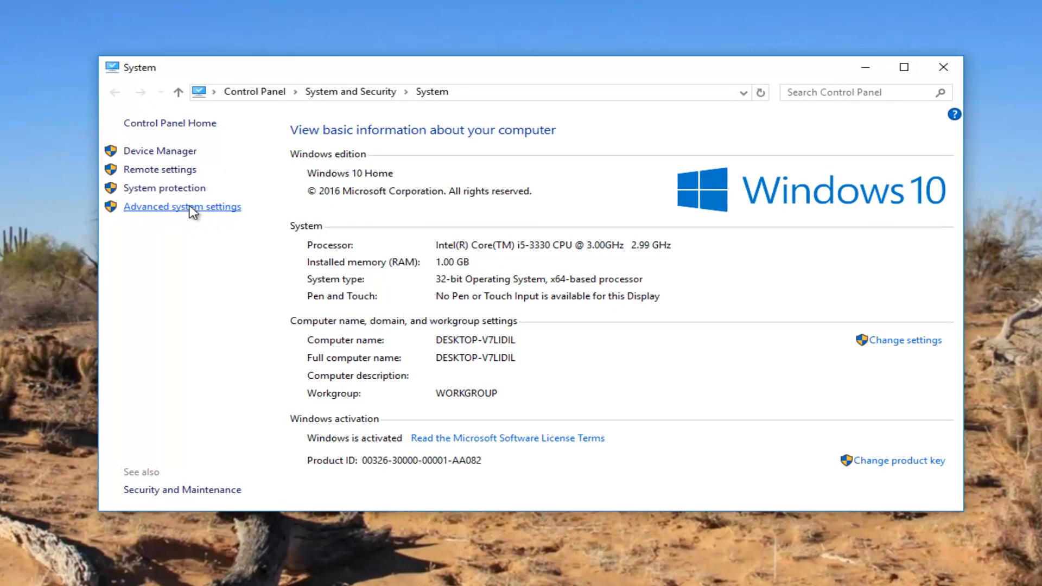
# Open Advanced system settings to reach the System Properties Advanced tab
pyautogui.click(182, 206)
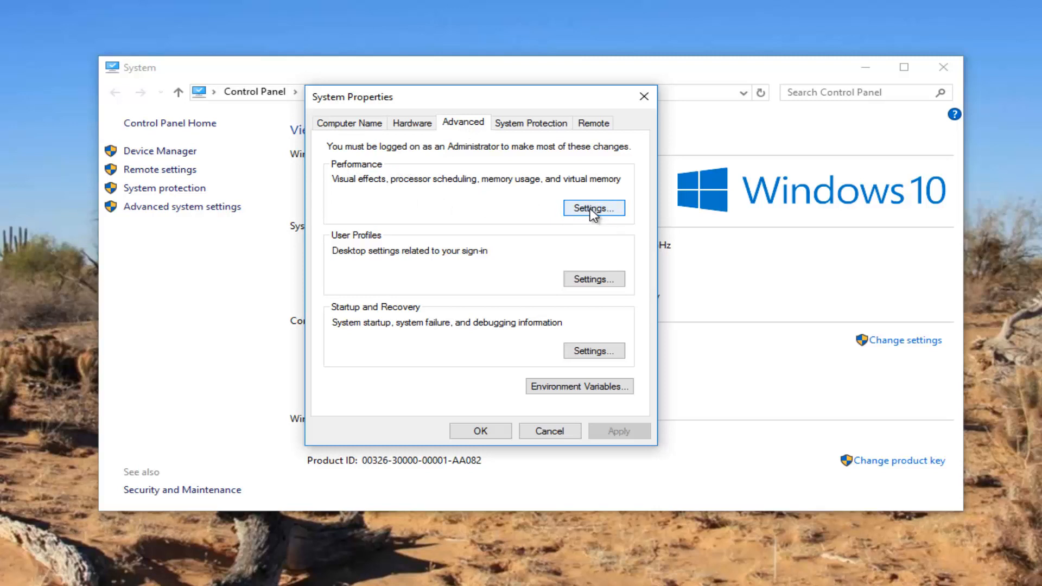
pyautogui.moveTo(436, 188)
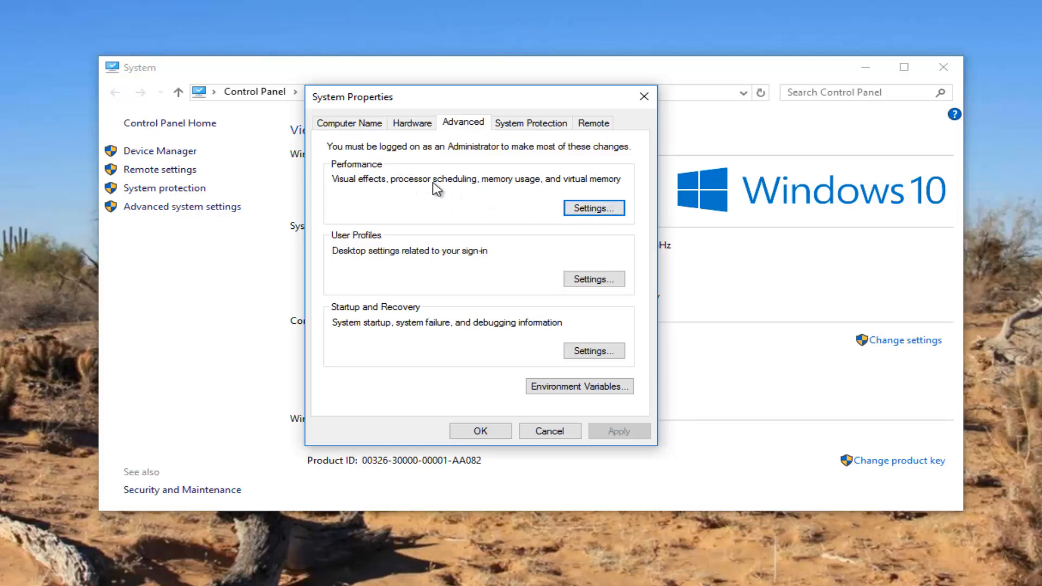
pyautogui.moveTo(585, 186)
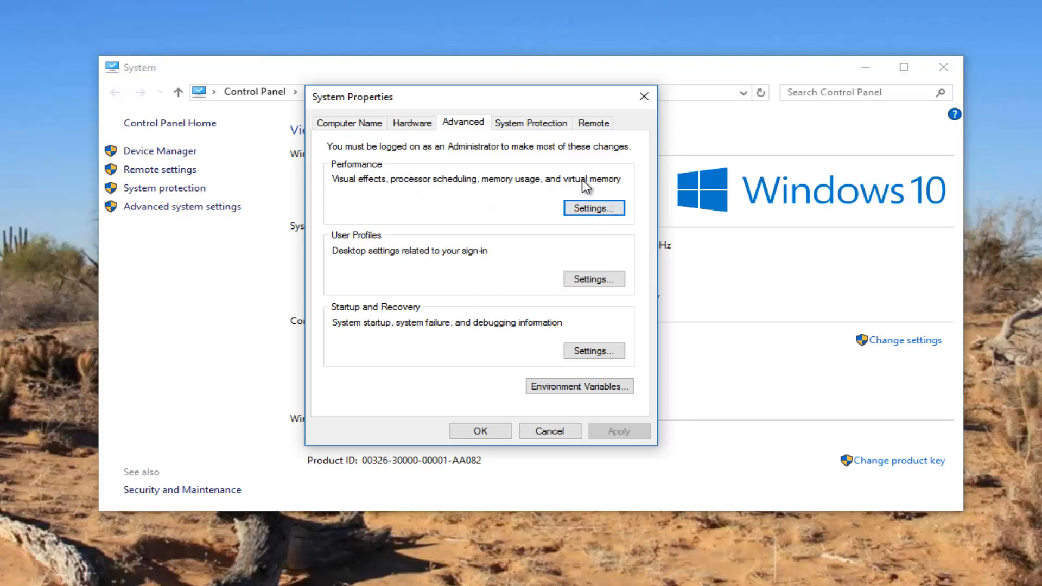
# Choose 'Adjust for best performance' in Performance Options and accept with OK
pyautogui.click(593, 207)
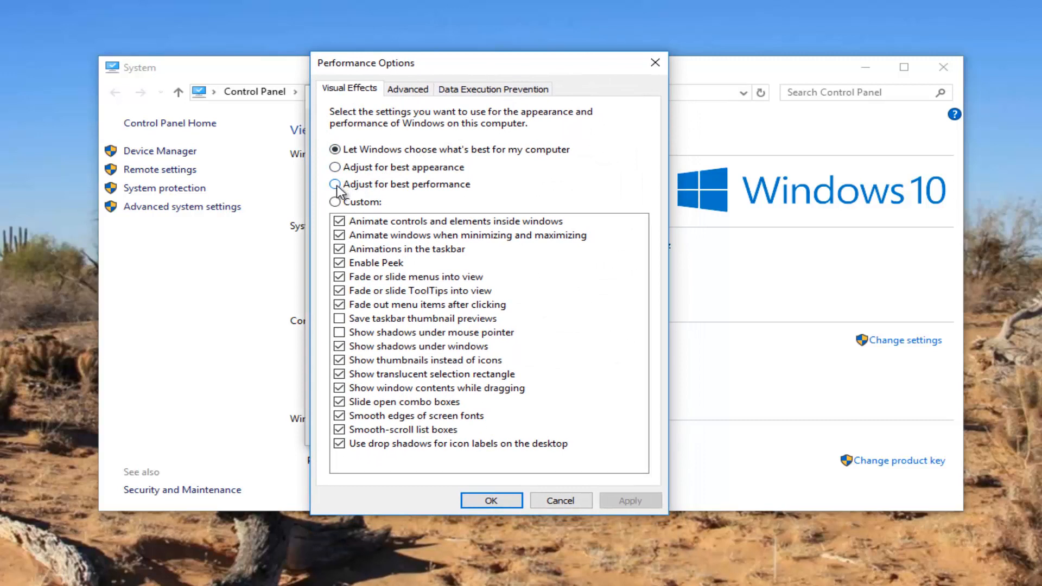
pyautogui.click(335, 184)
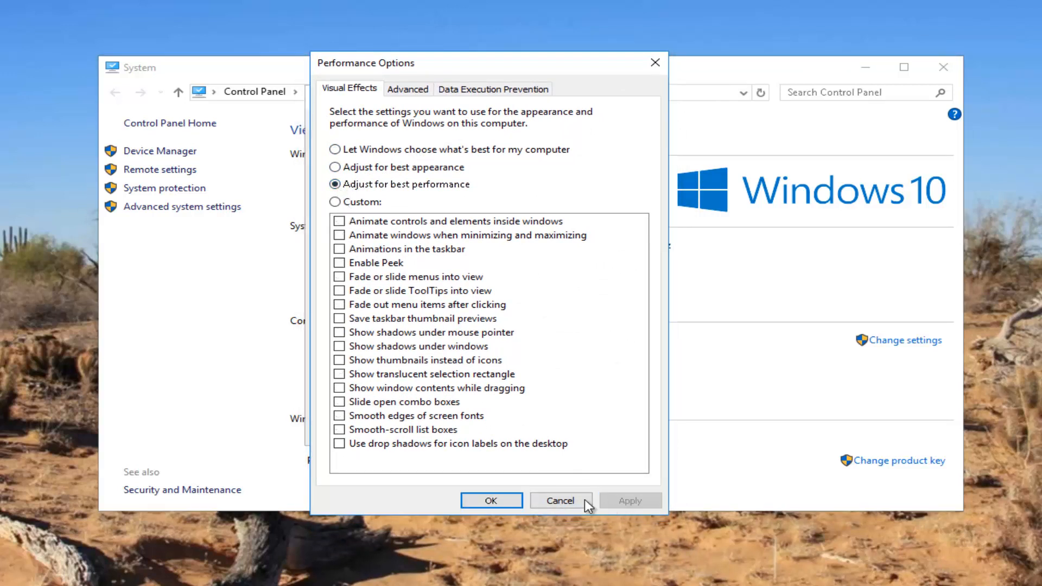
pyautogui.click(559, 500)
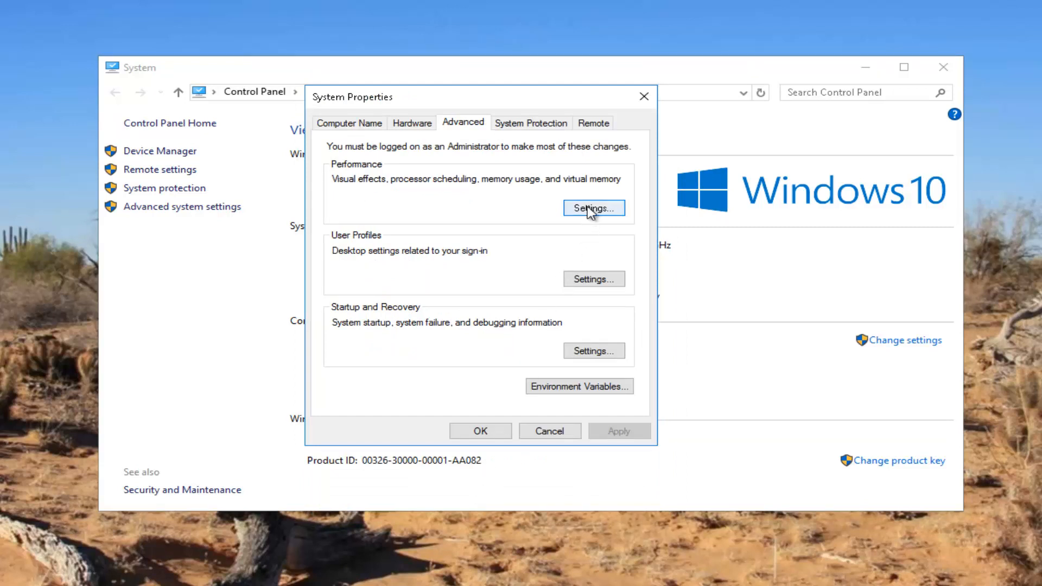
# Reopen Performance Options, still on best performance with all visual effects off
pyautogui.click(593, 207)
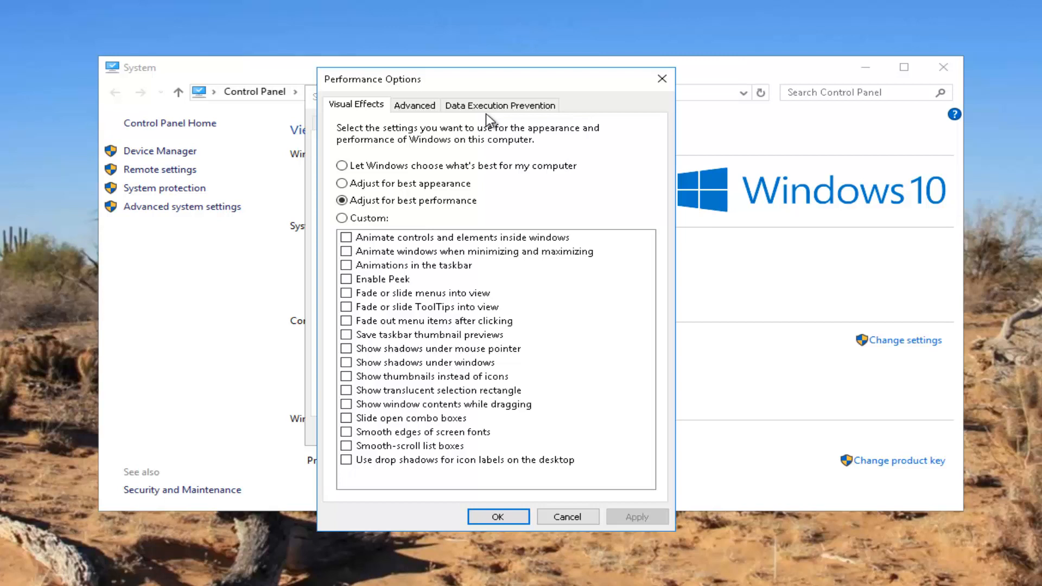
pyautogui.moveTo(348, 394)
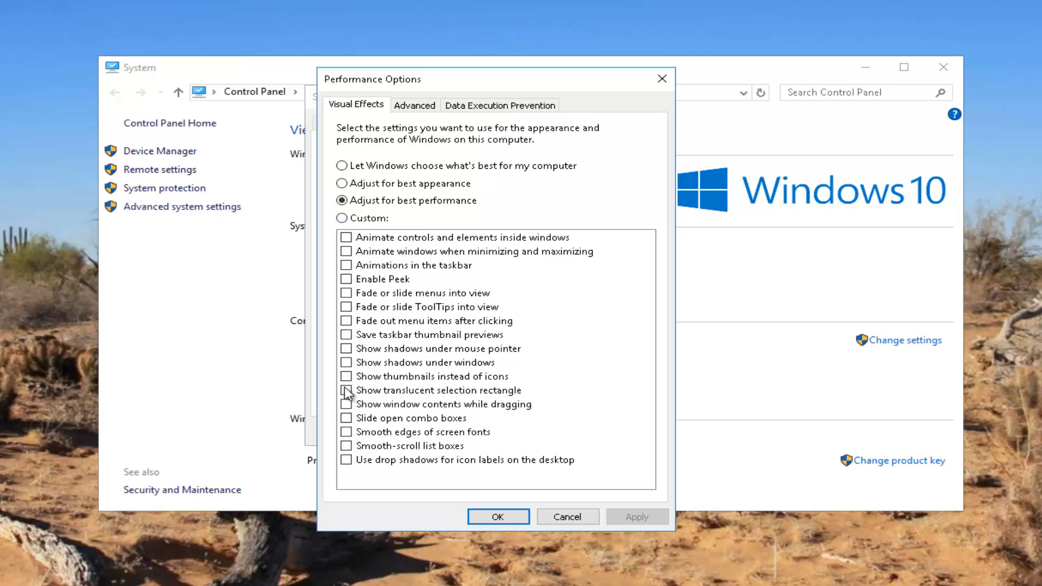
pyautogui.moveTo(322, 314)
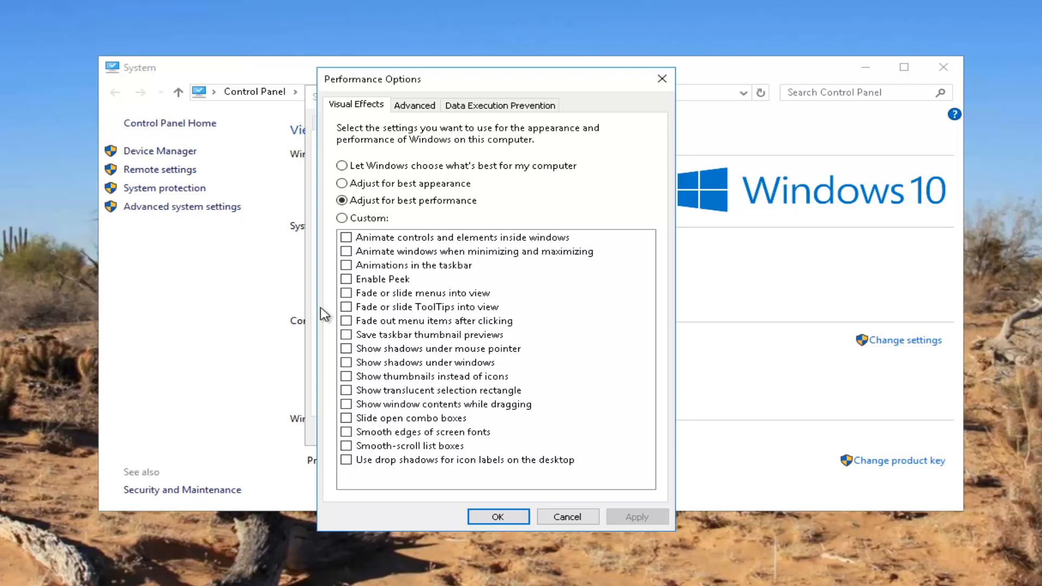
pyautogui.moveTo(375, 468)
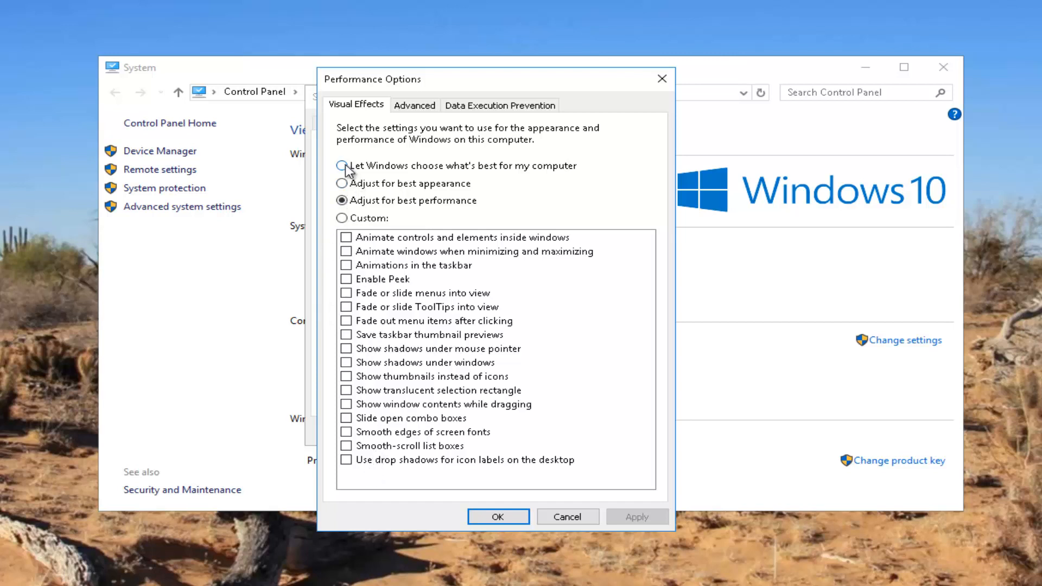
pyautogui.moveTo(507, 173)
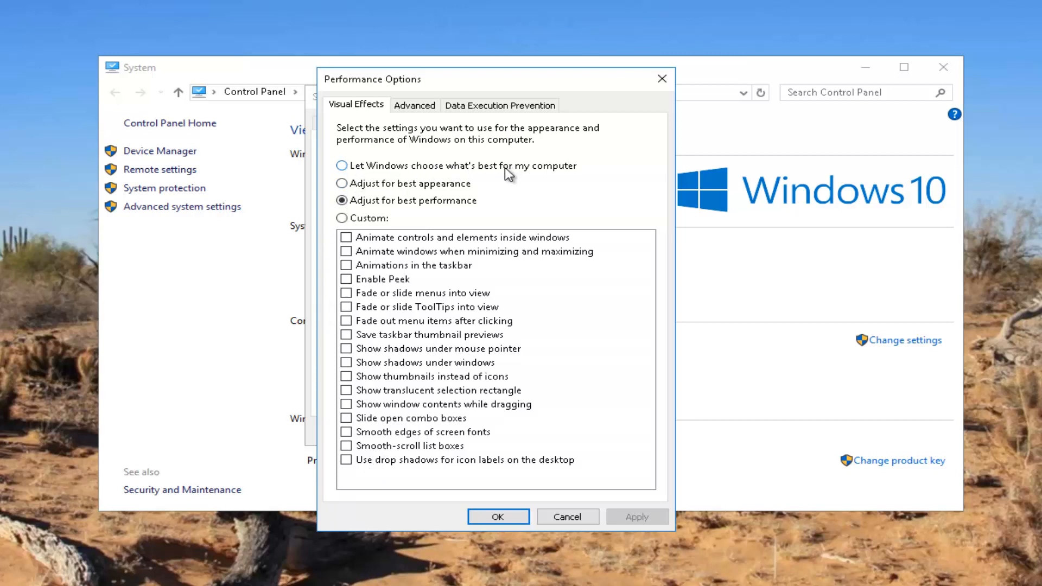
pyautogui.moveTo(364, 426)
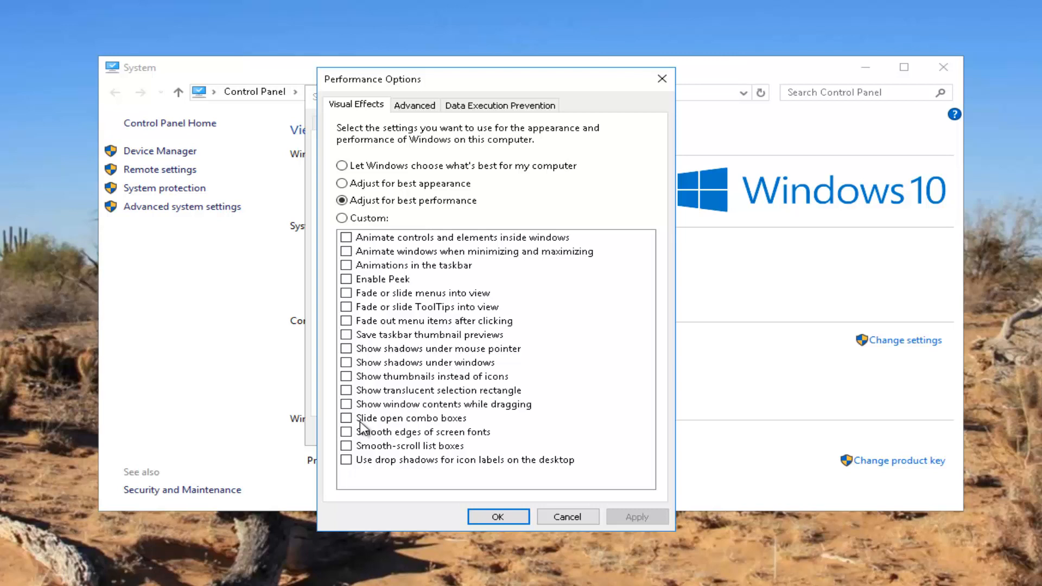
pyautogui.moveTo(550, 38)
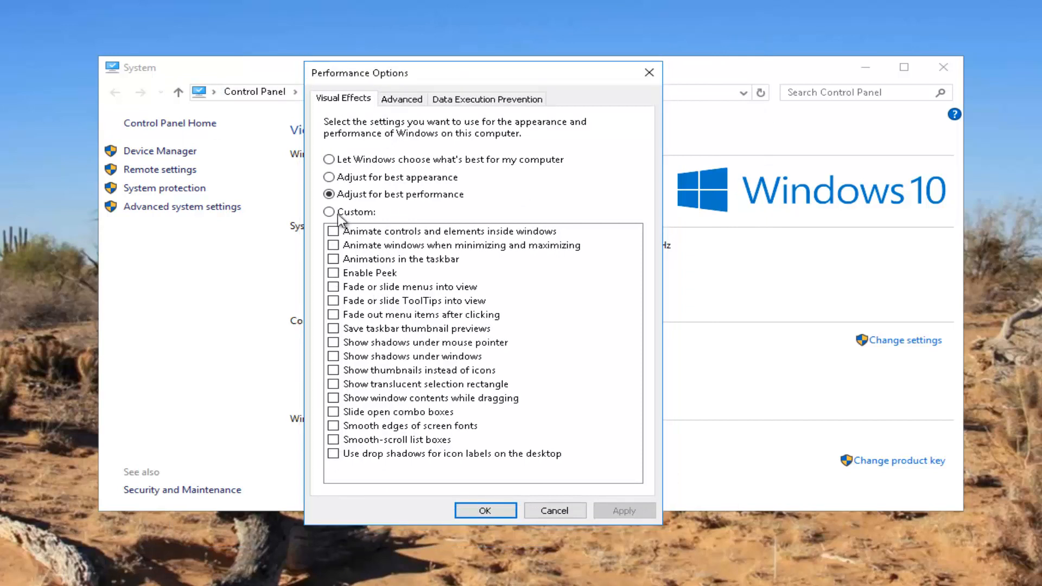
pyautogui.moveTo(340, 319)
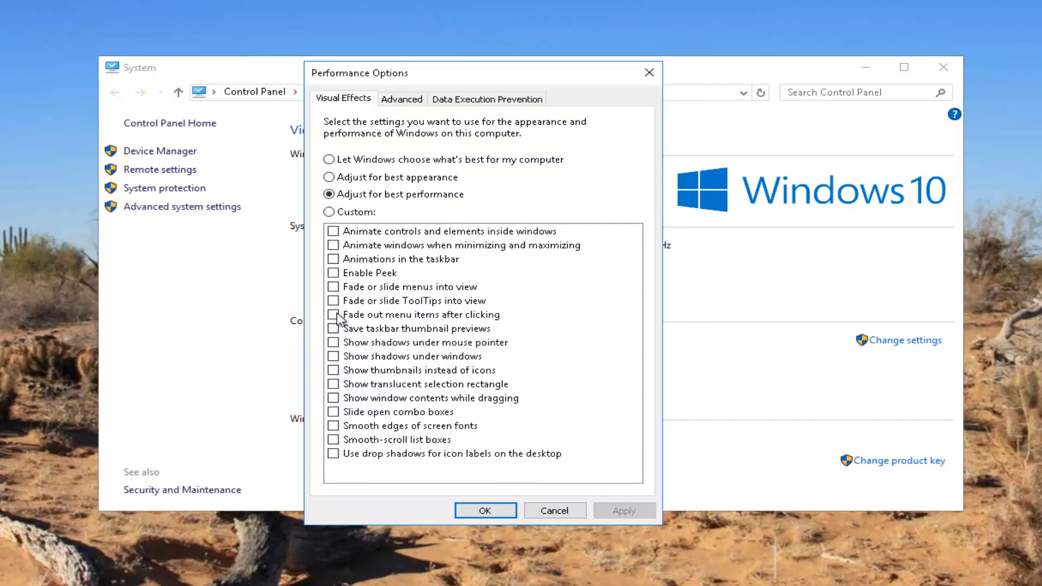
pyautogui.moveTo(377, 332)
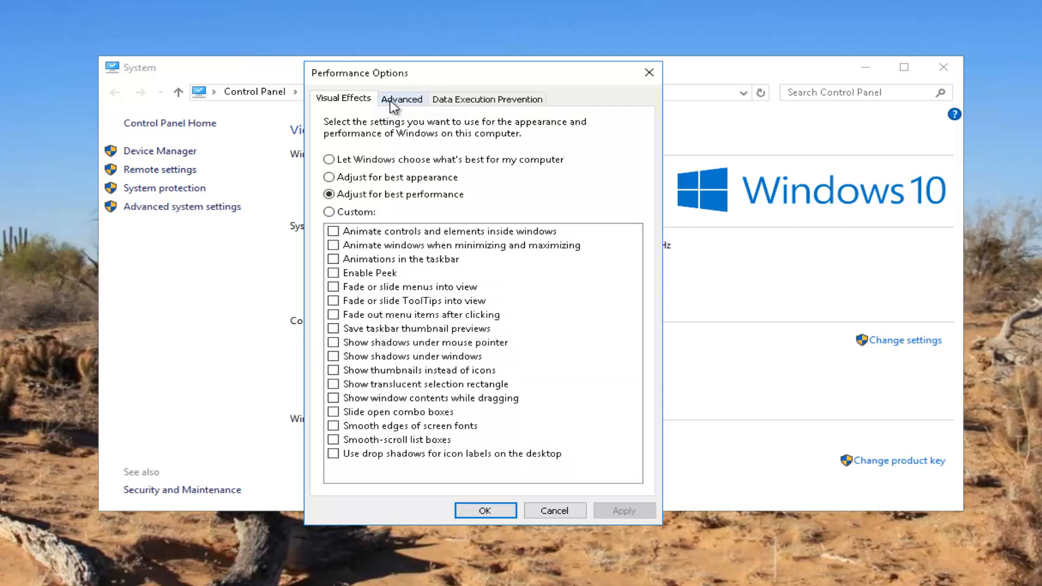
# Open the Virtual Memory dialog from Performance Options' Advanced tab
pyautogui.click(402, 98)
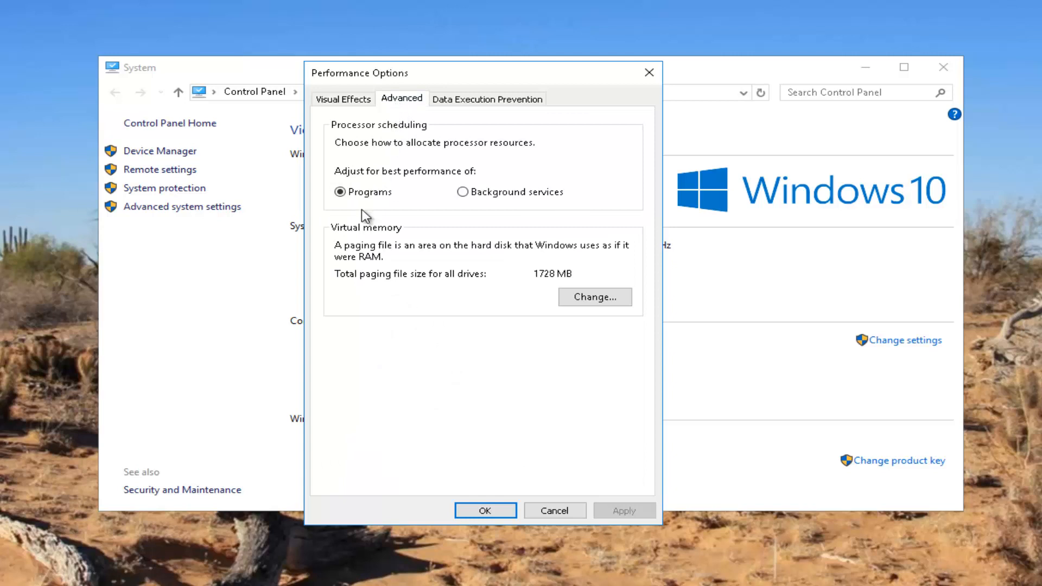
pyautogui.moveTo(570, 297)
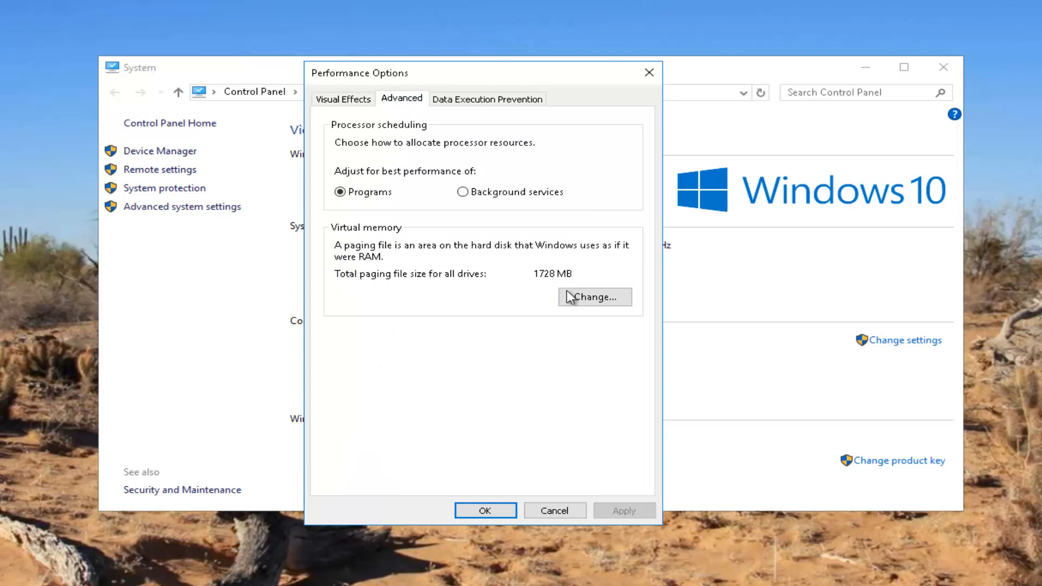
pyautogui.click(593, 297)
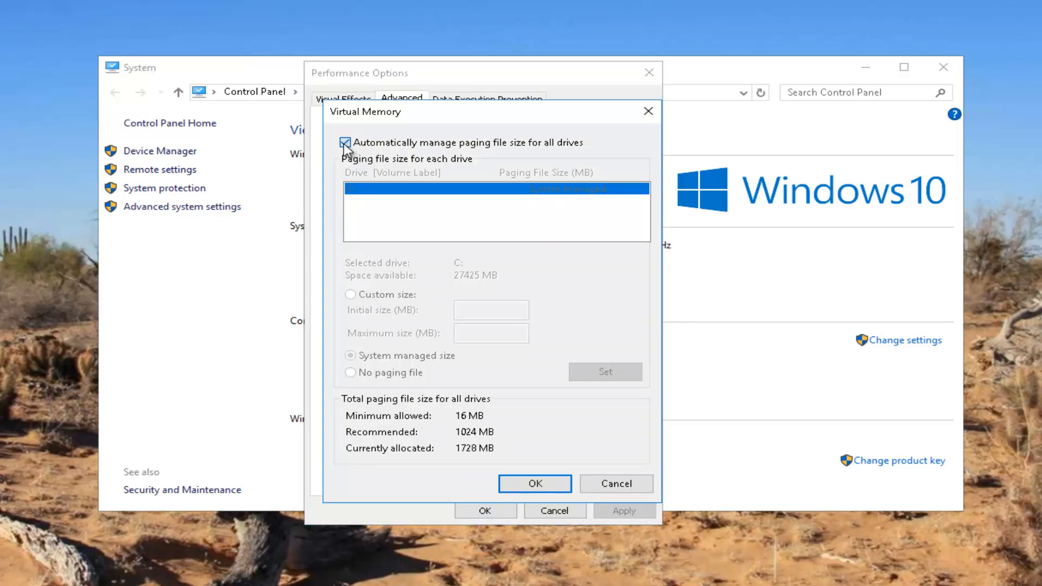
# Turn off automatic paging file management and select a custom size for drive C:
pyautogui.click(345, 142)
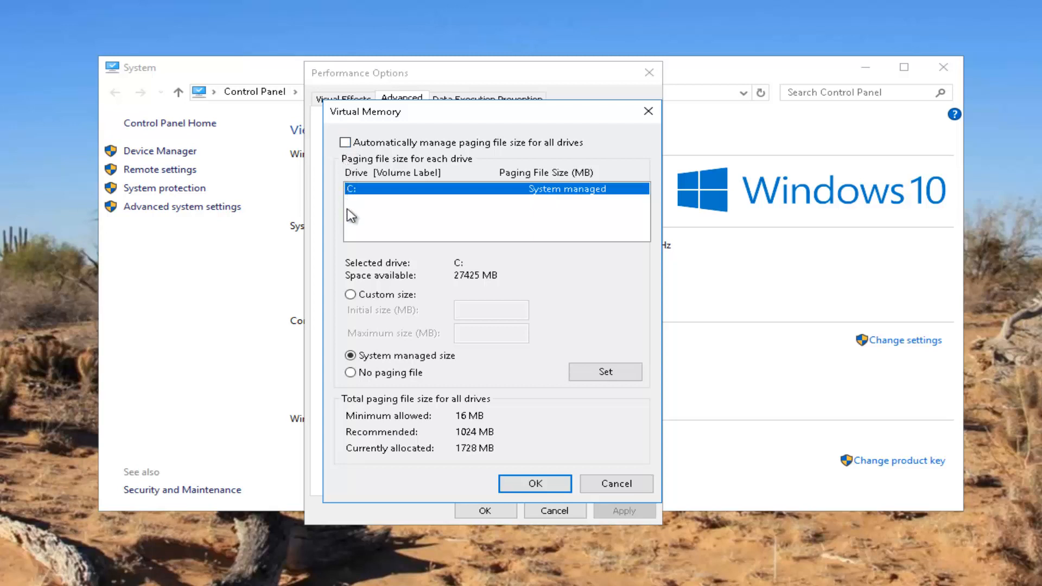
pyautogui.click(351, 294)
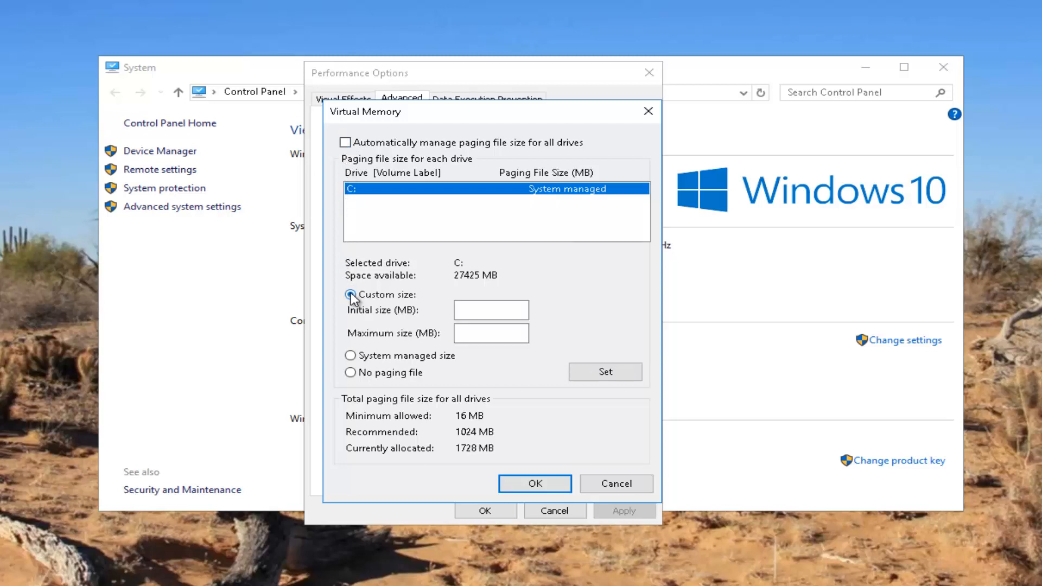
pyautogui.click(350, 294)
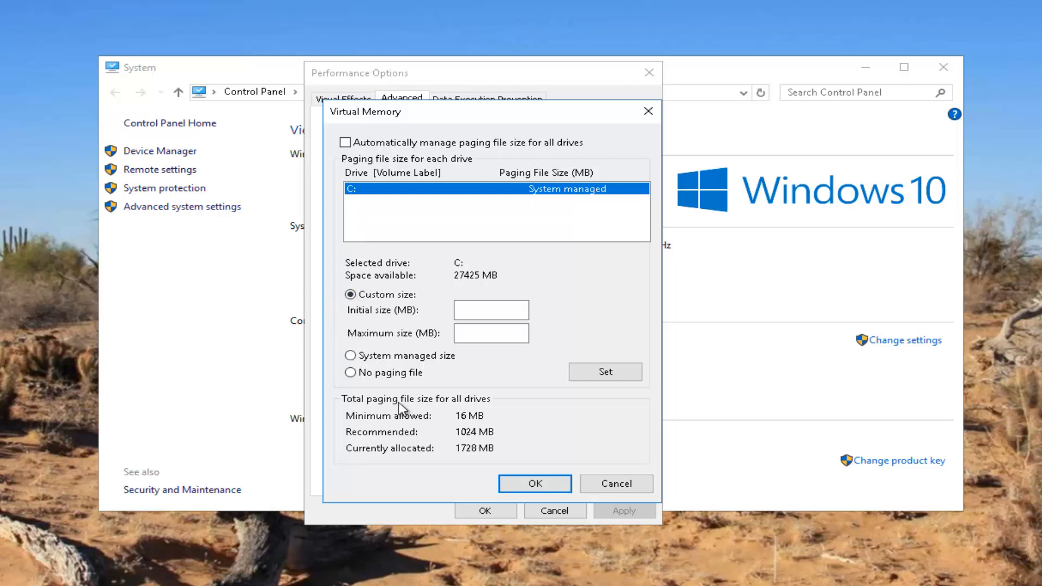
pyautogui.moveTo(355, 441)
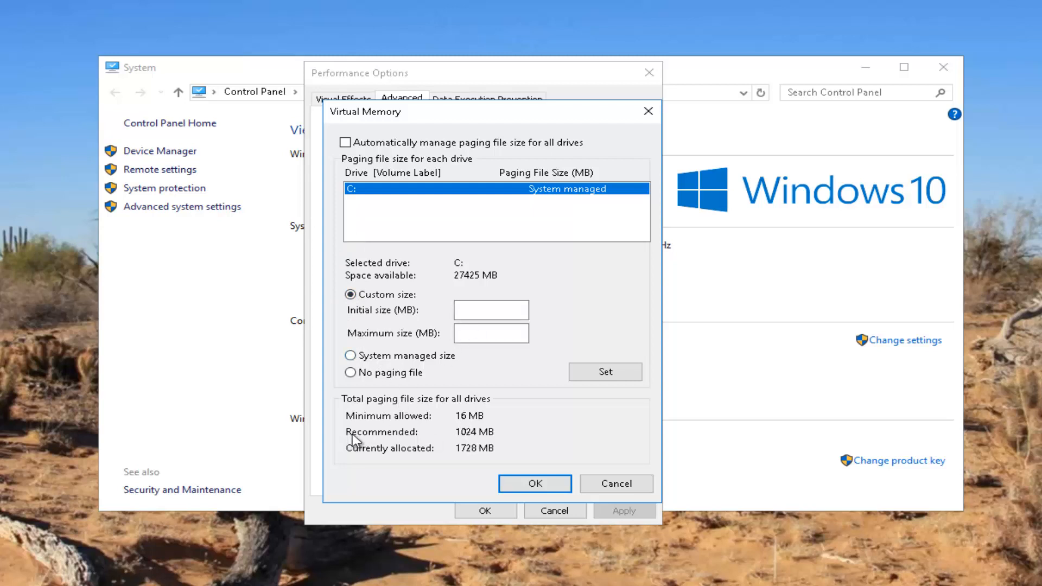
pyautogui.moveTo(464, 440)
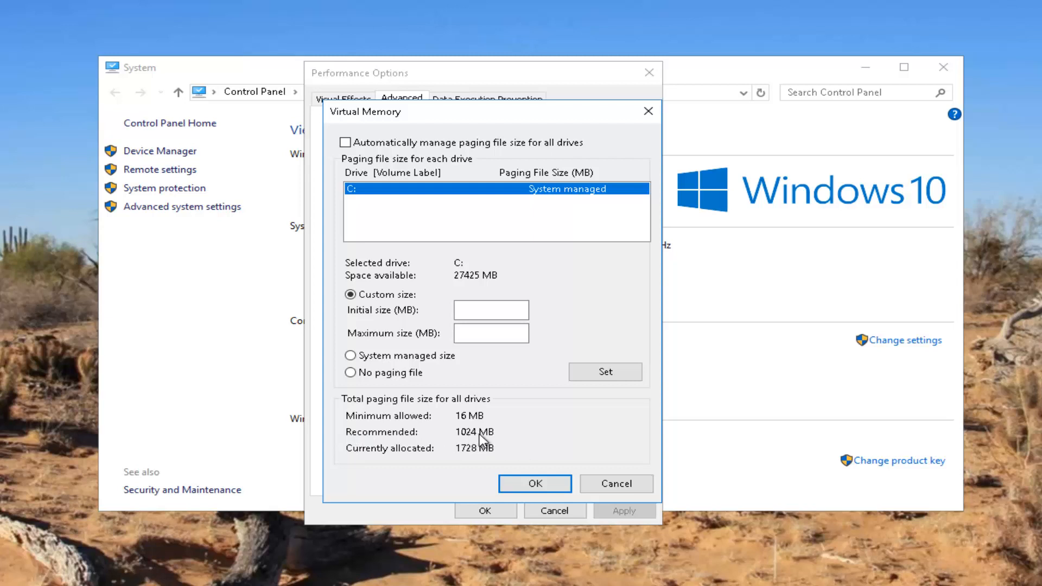
pyautogui.moveTo(480, 433)
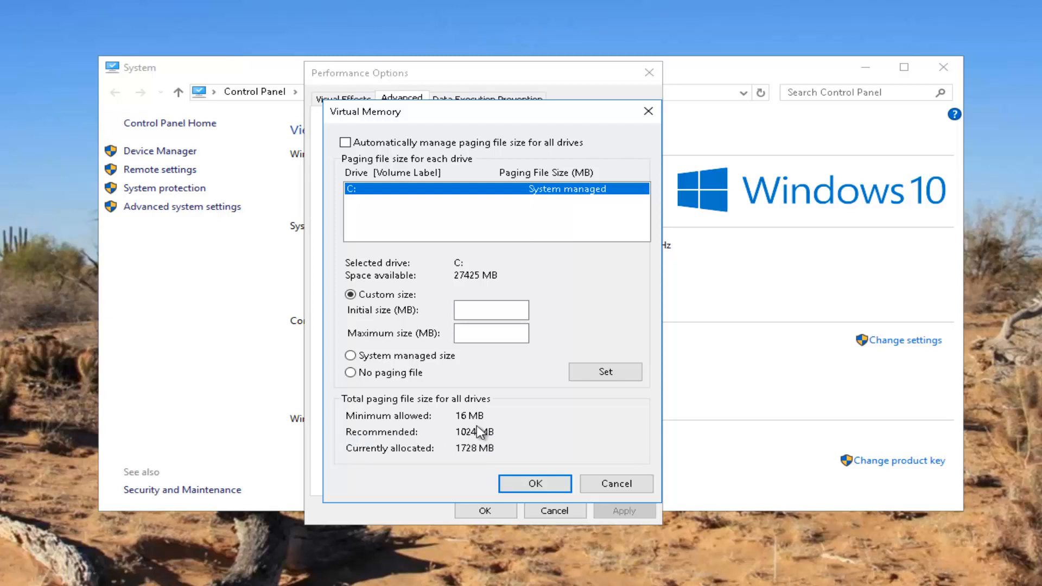
# Set C:'s paging file to 1024 MB initial and maximum, then confirm
pyautogui.click(491, 310)
pyautogui.write('1024')
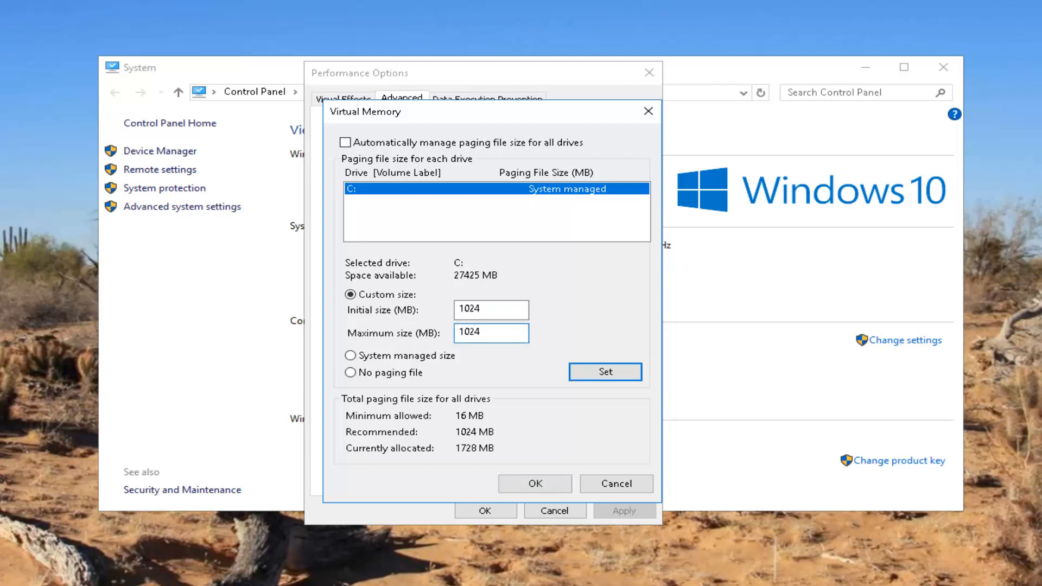
pyautogui.click(491, 333)
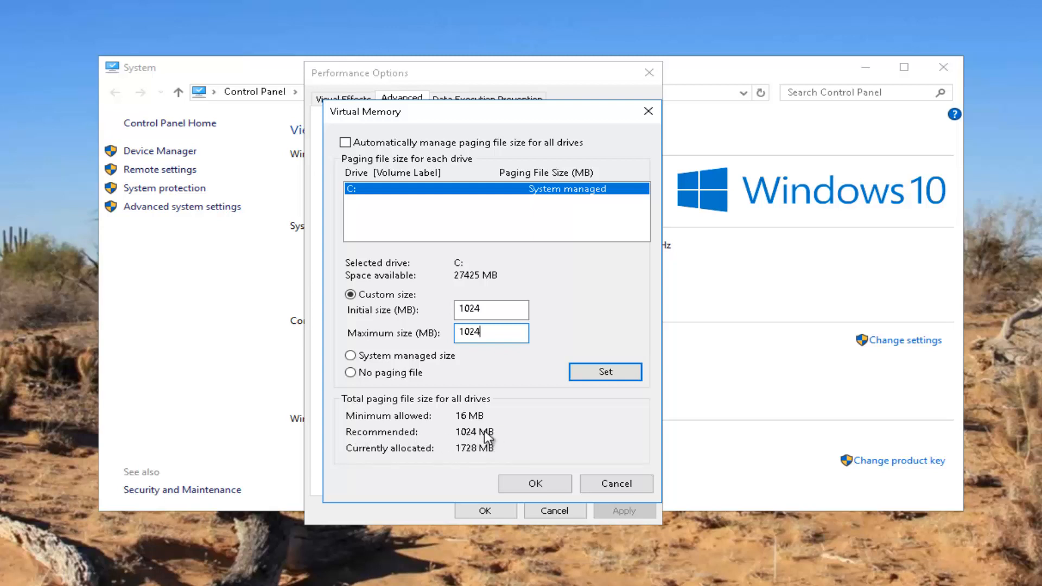
pyautogui.click(604, 371)
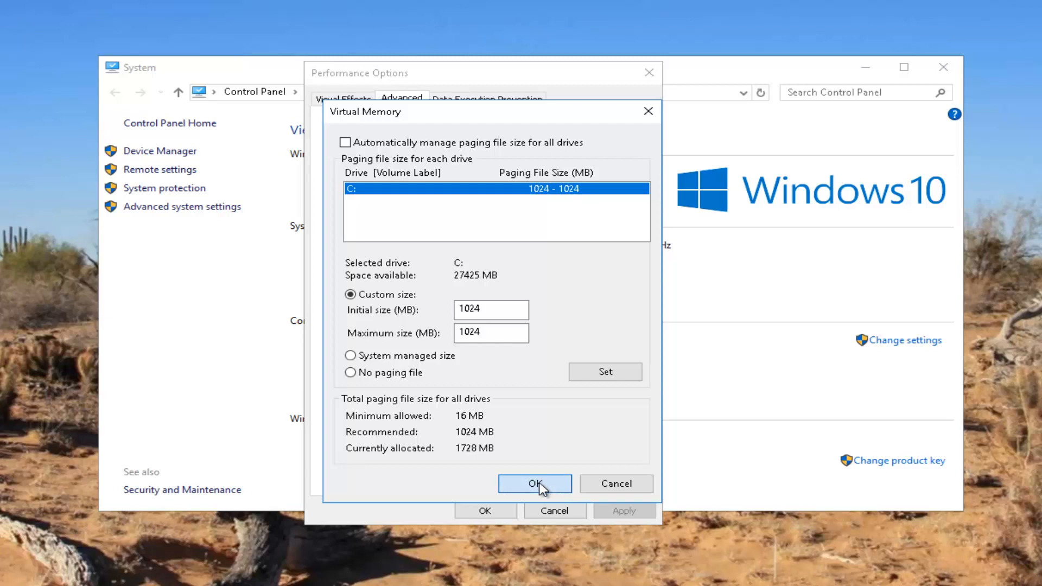
pyautogui.click(534, 483)
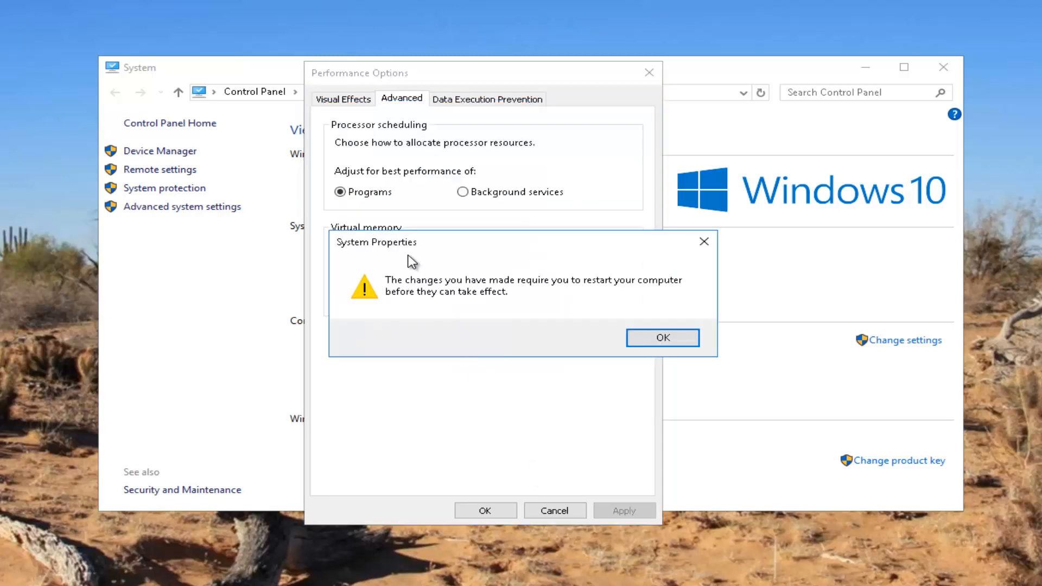
pyautogui.moveTo(321, 196)
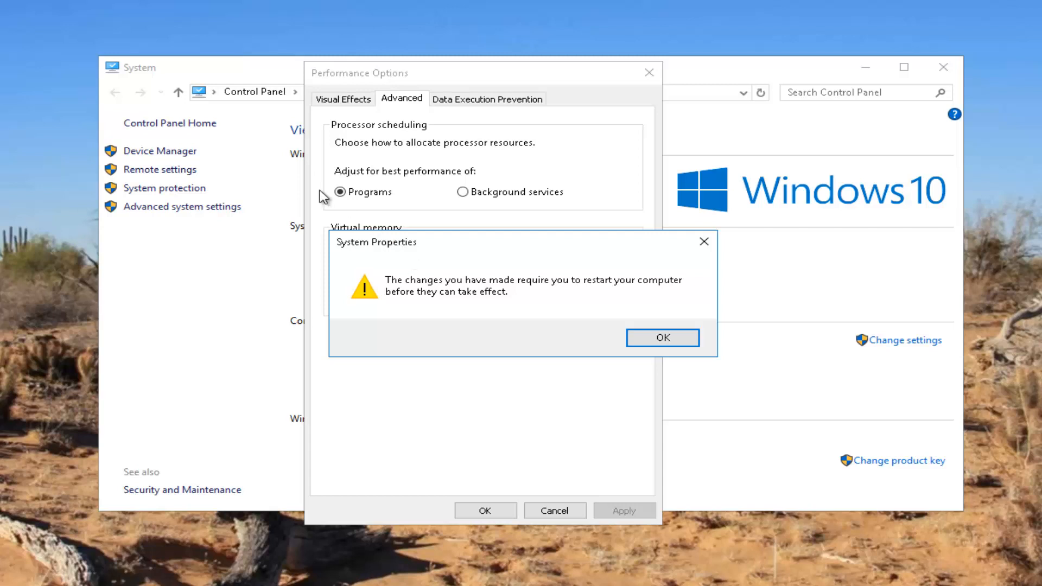
# Acknowledge the restart notice and close the Performance Options and System Properties windows
pyautogui.click(662, 338)
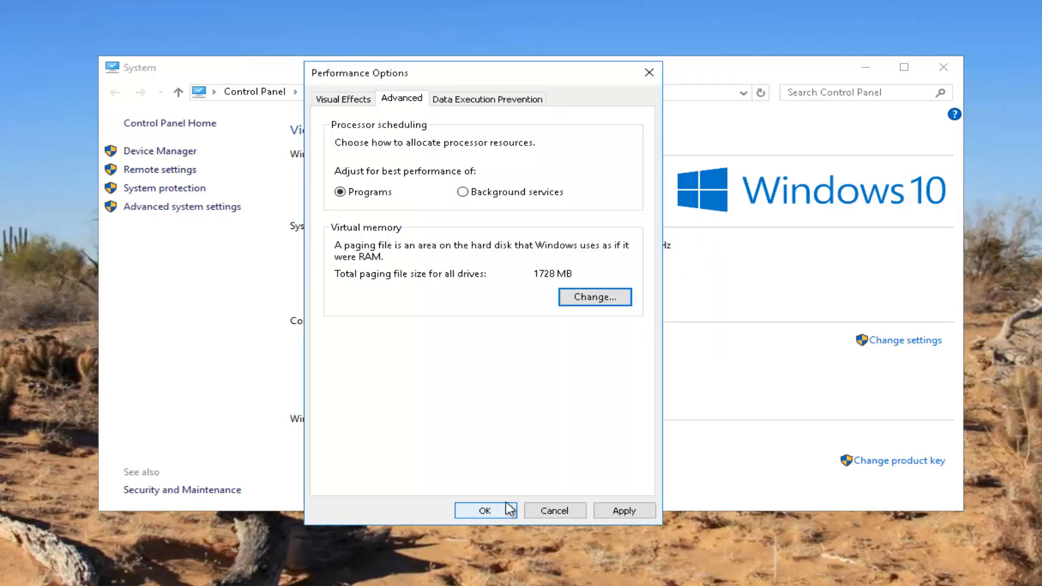
pyautogui.moveTo(623, 510)
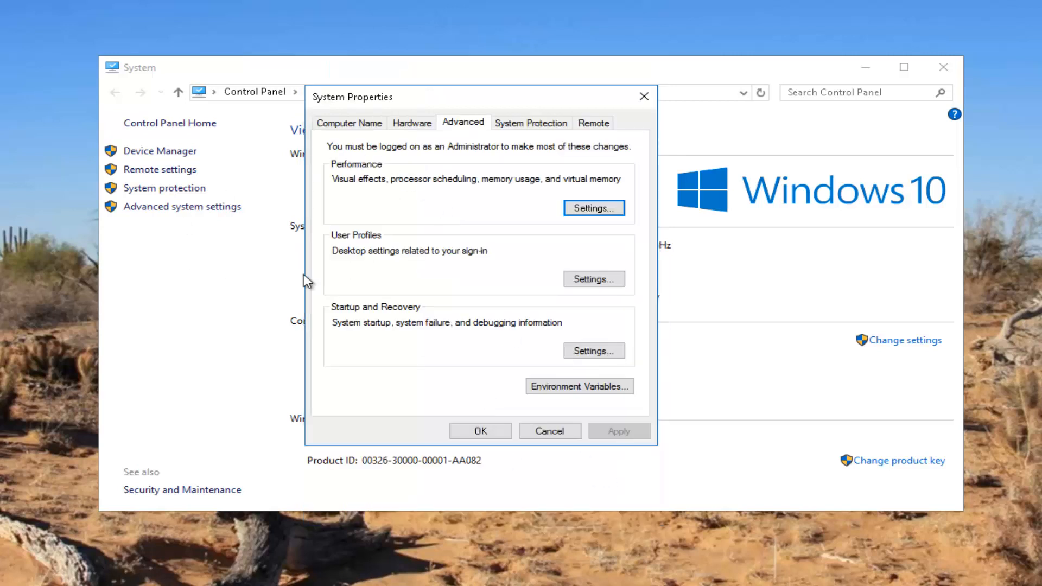
pyautogui.moveTo(642, 97)
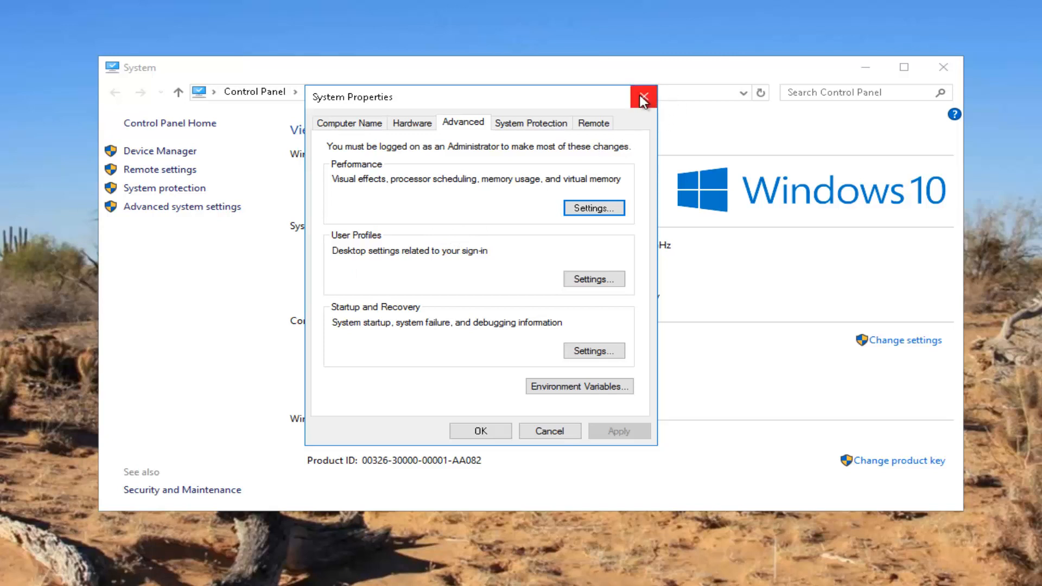
pyautogui.click(642, 96)
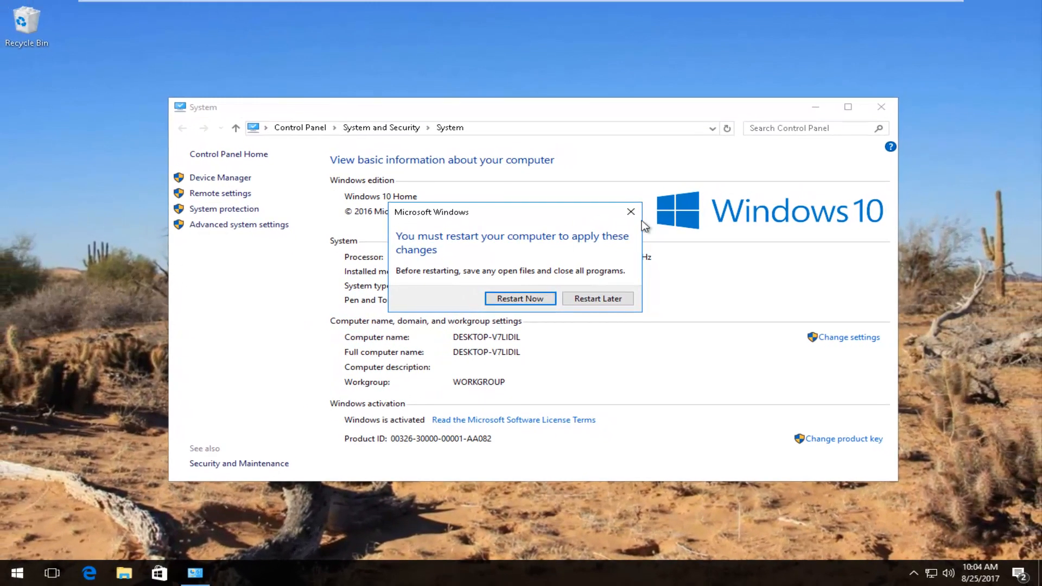
# Dismiss the restart prompt without restarting the computer
pyautogui.click(630, 211)
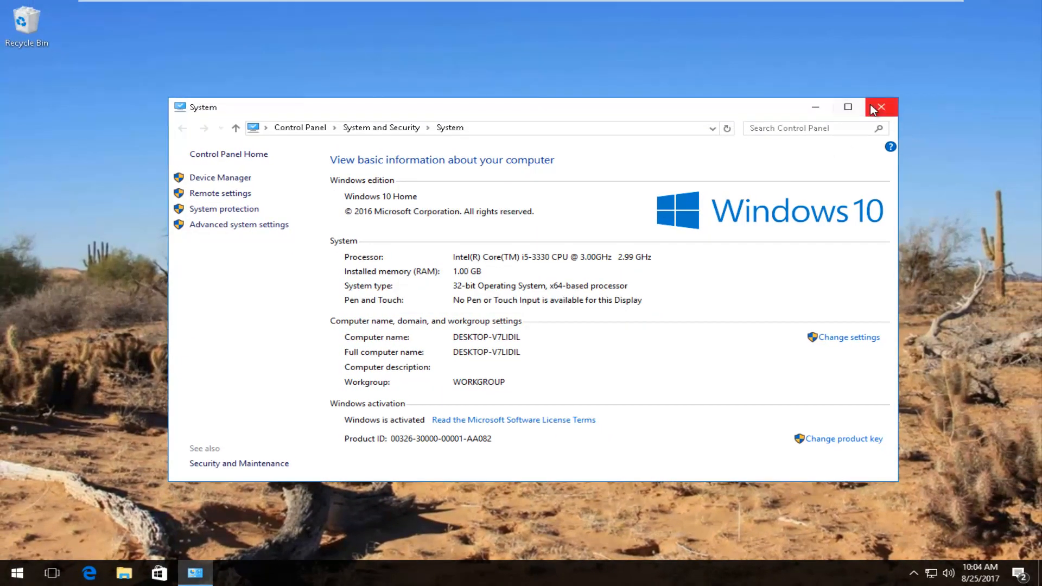
pyautogui.moveTo(556, 412)
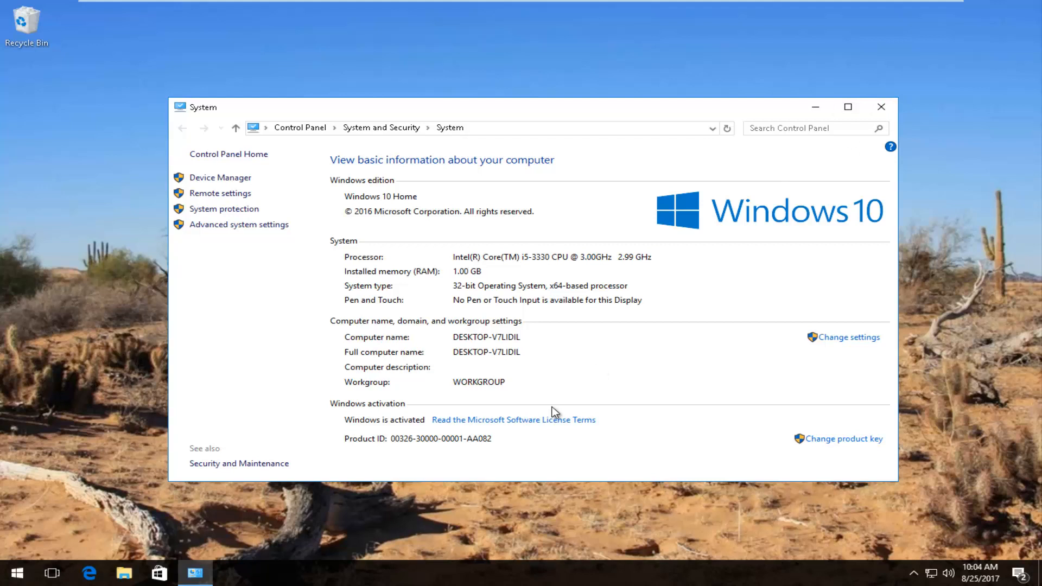